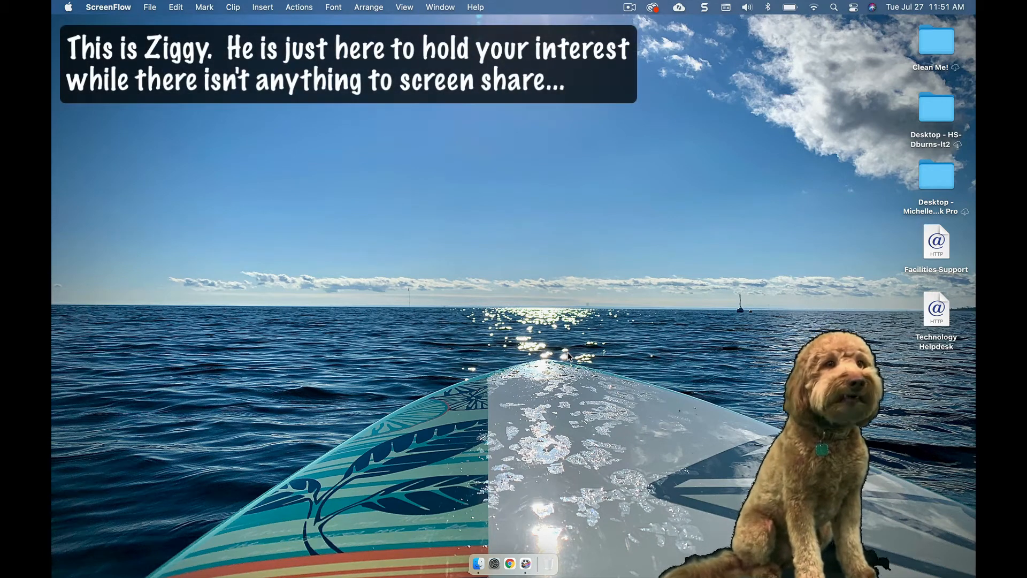
Launch Chrome from the Dock and show the list of browser profiles
click(505, 576)
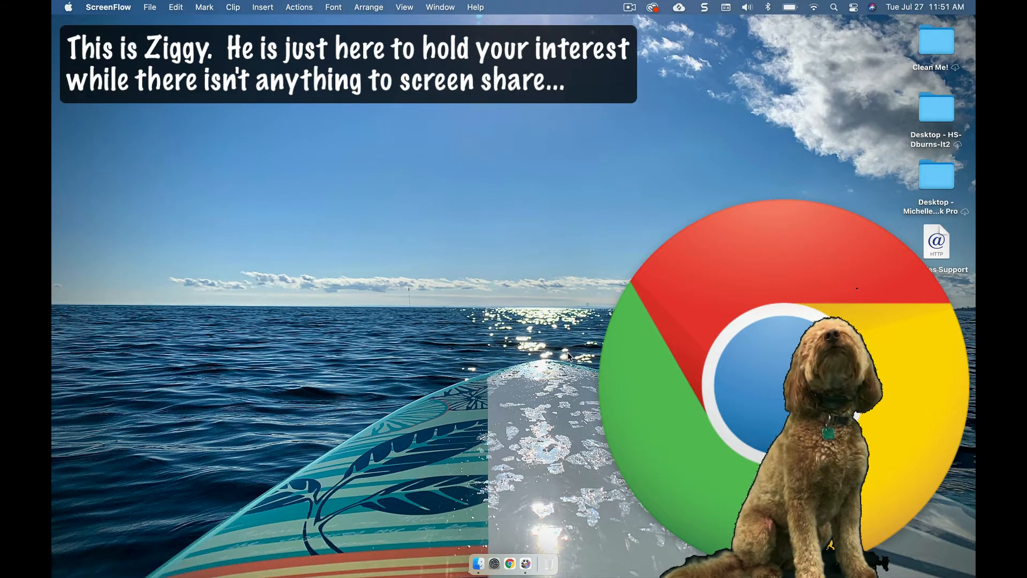
click(509, 563)
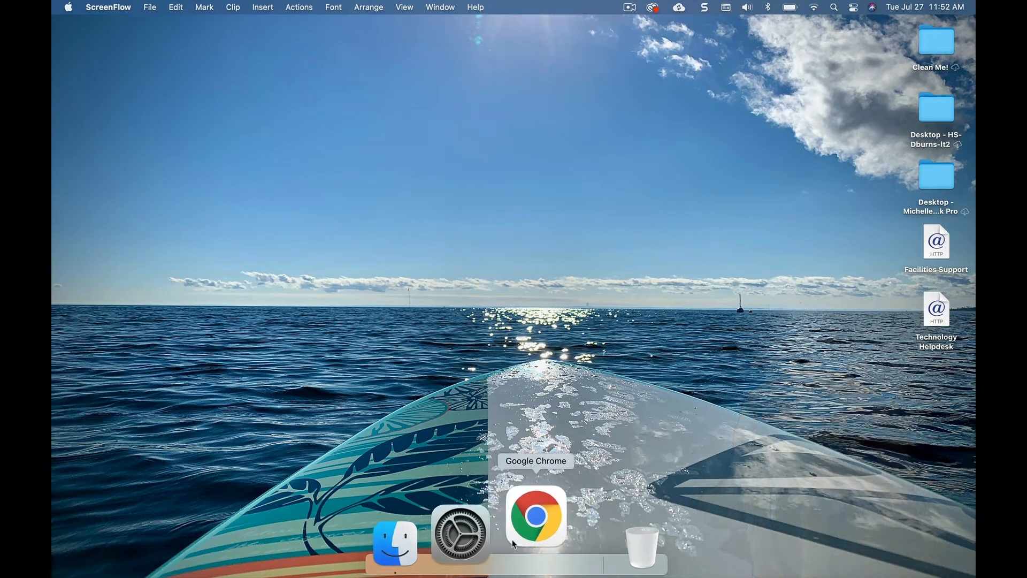
click(535, 521)
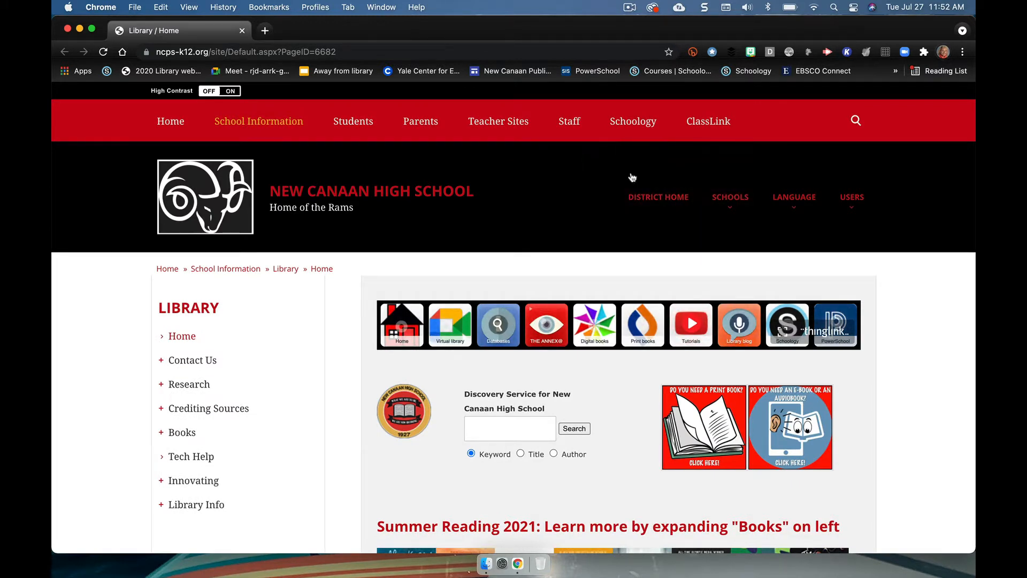
mouse_move(924, 69)
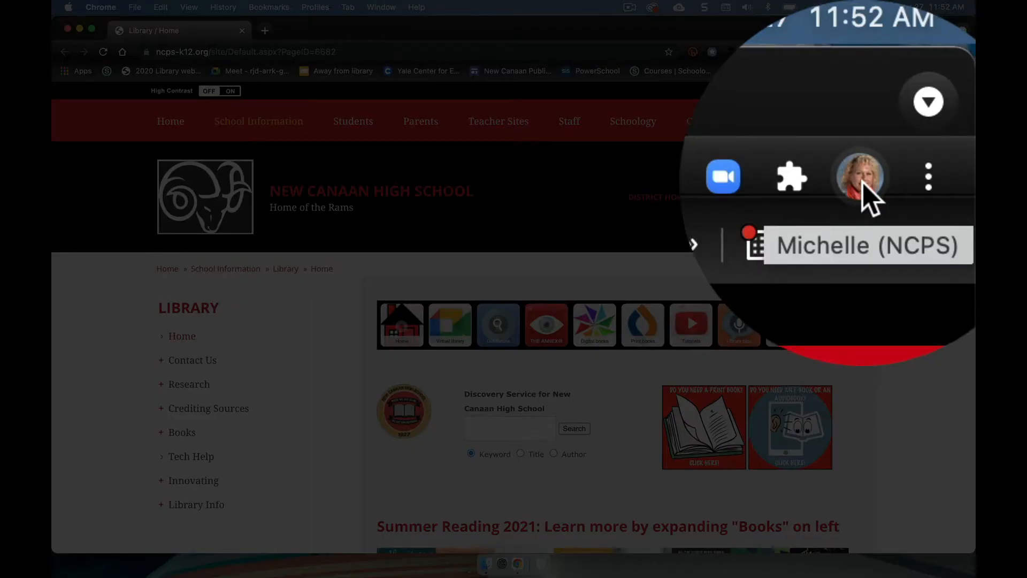
click(862, 177)
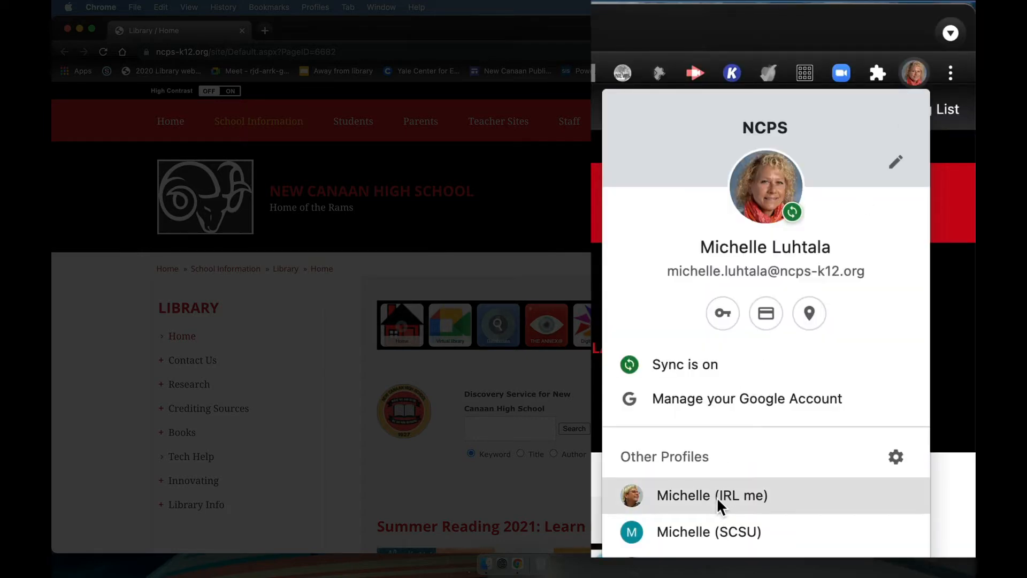
mouse_move(710, 548)
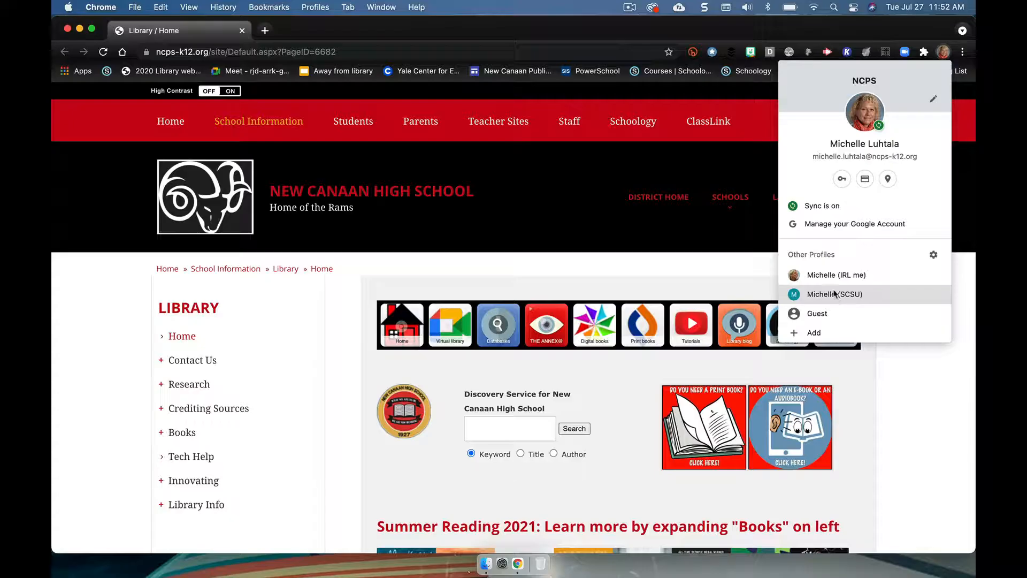
Open another existing profile's window, then close it again
click(835, 295)
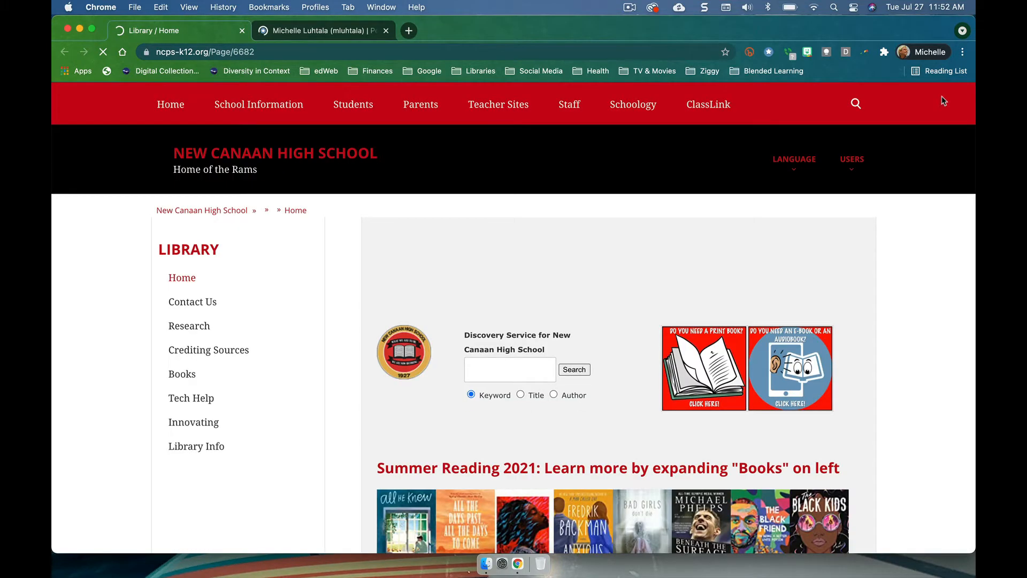
click(907, 52)
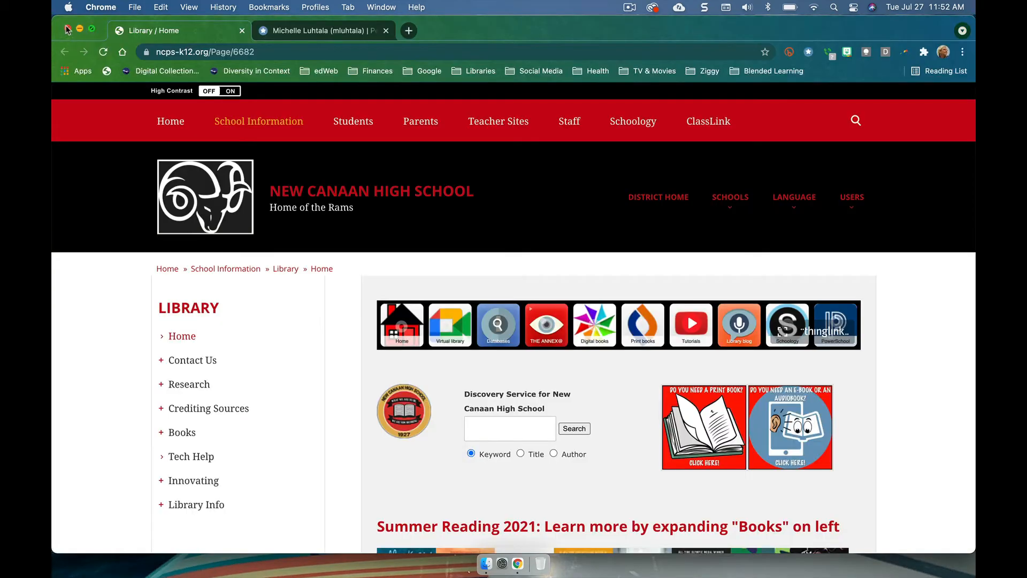
click(392, 29)
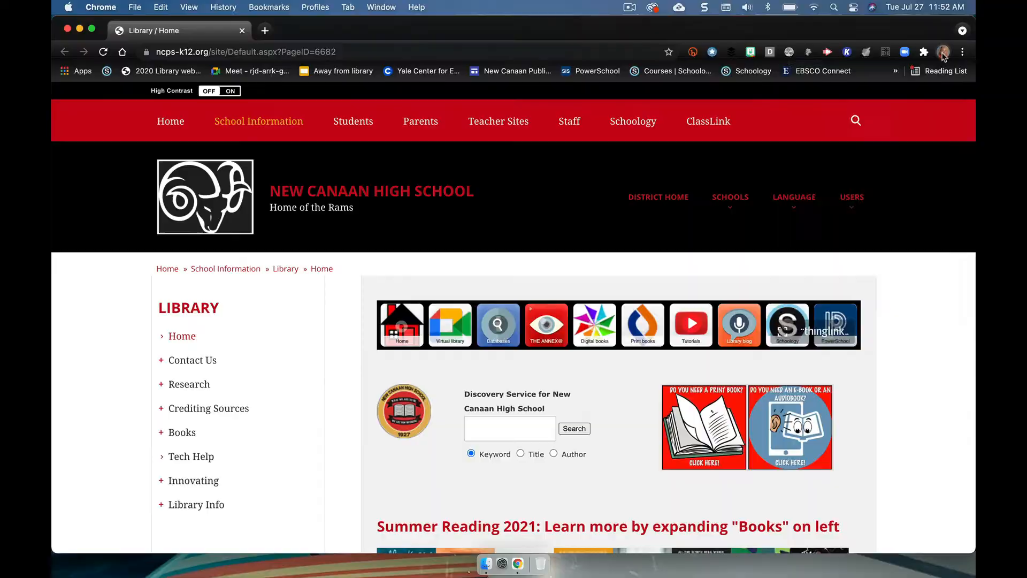
click(943, 51)
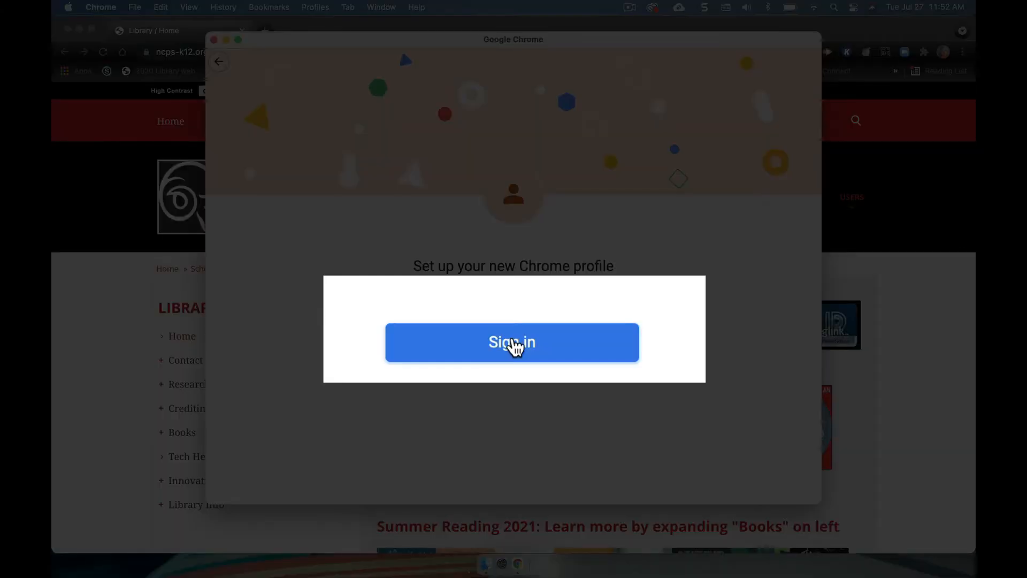
click(512, 342)
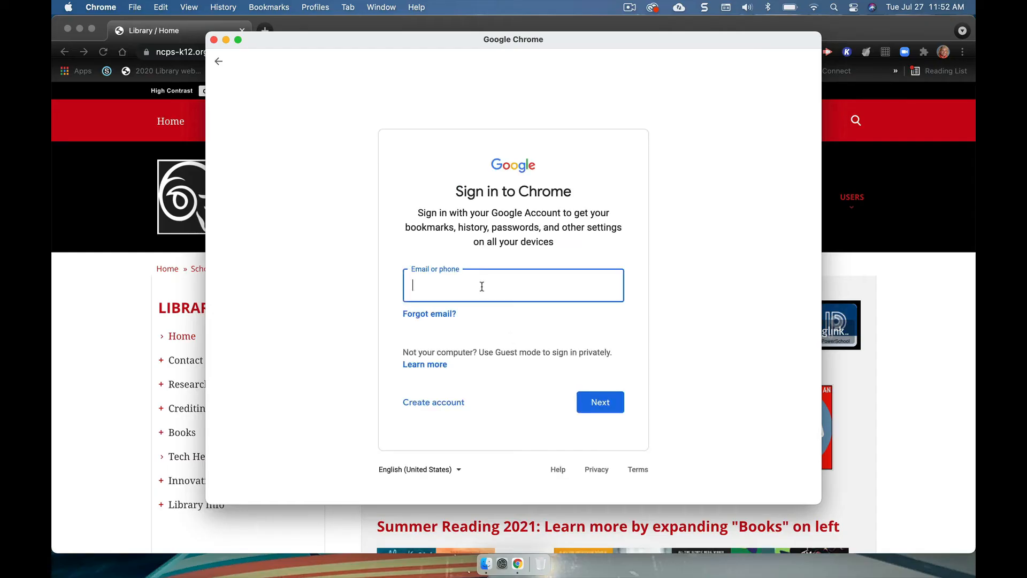
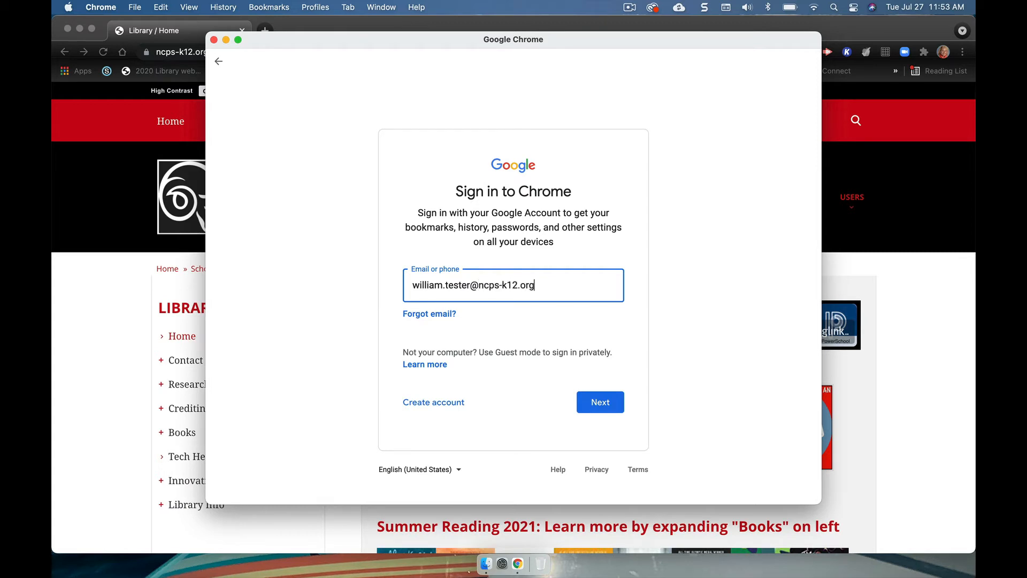
click(601, 401)
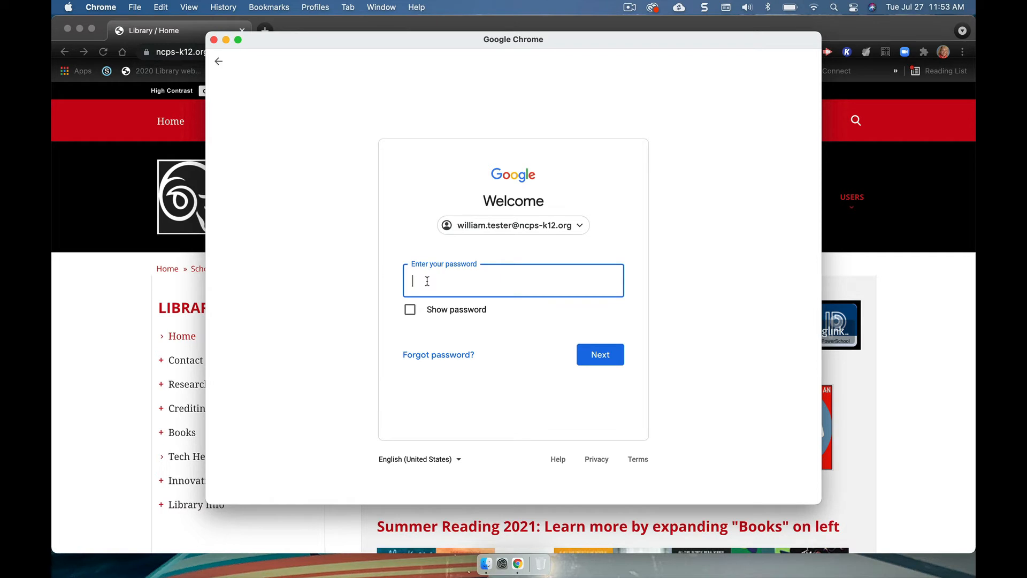
click(600, 354)
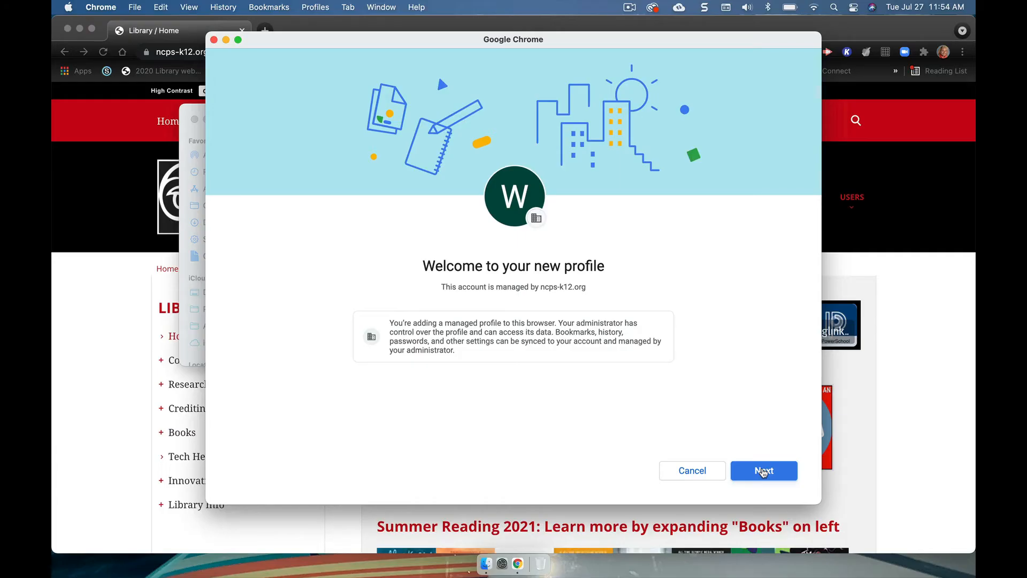
Accept the managed-profile notice, turn on sync, and finish profile customization
click(764, 470)
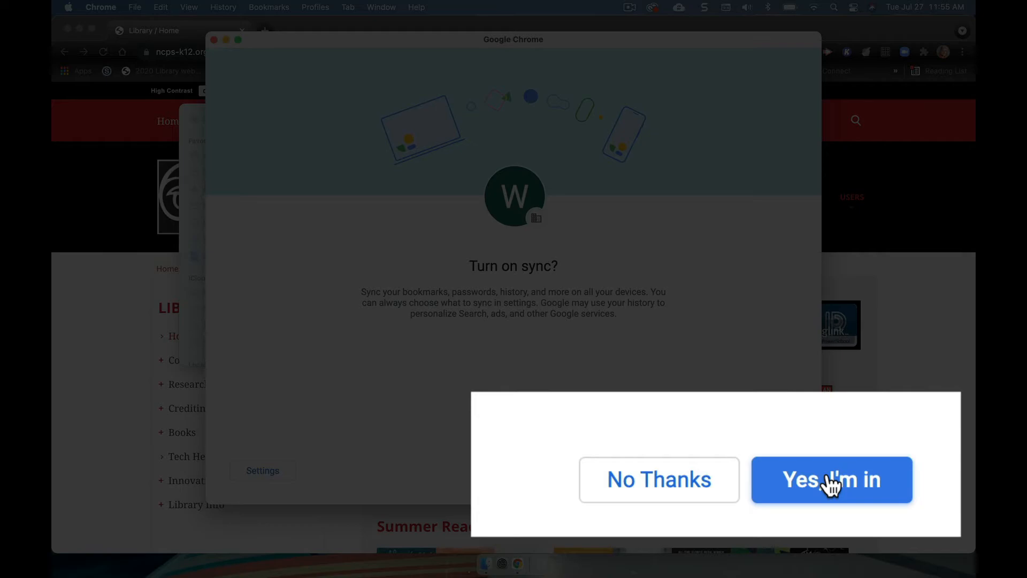
click(832, 480)
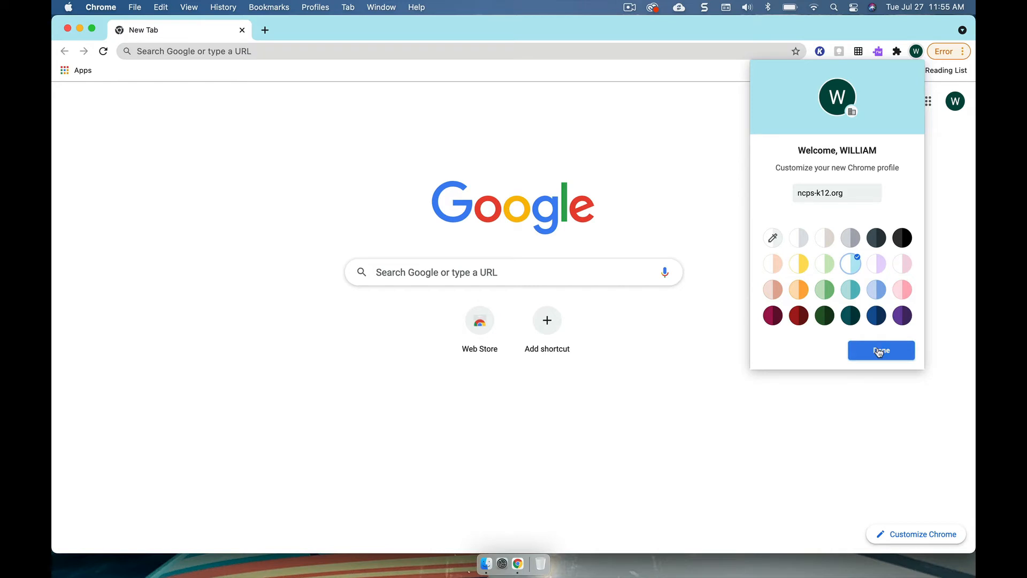
click(882, 350)
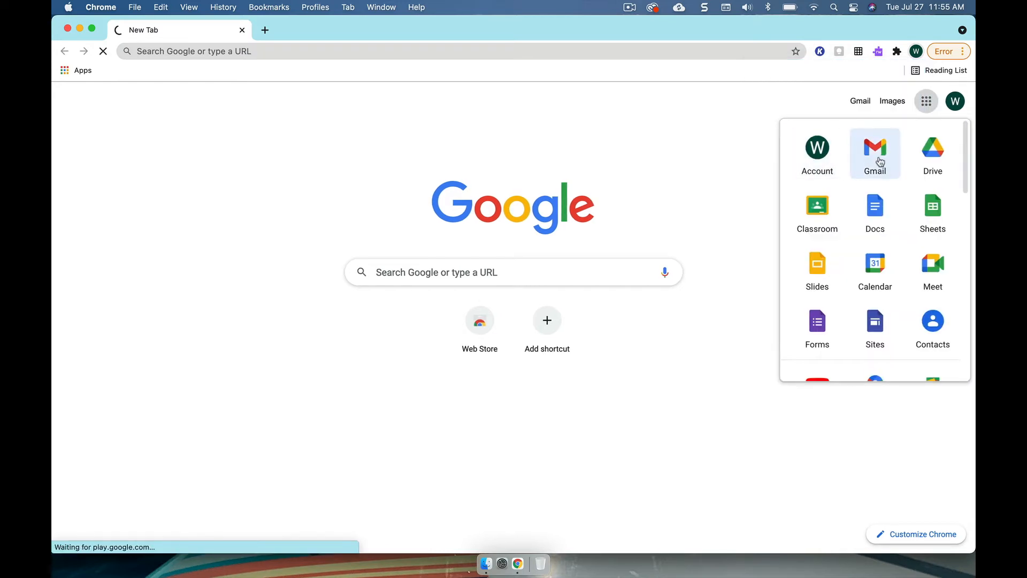
Open the school Gmail inbox and add a blank tab beside it
click(875, 154)
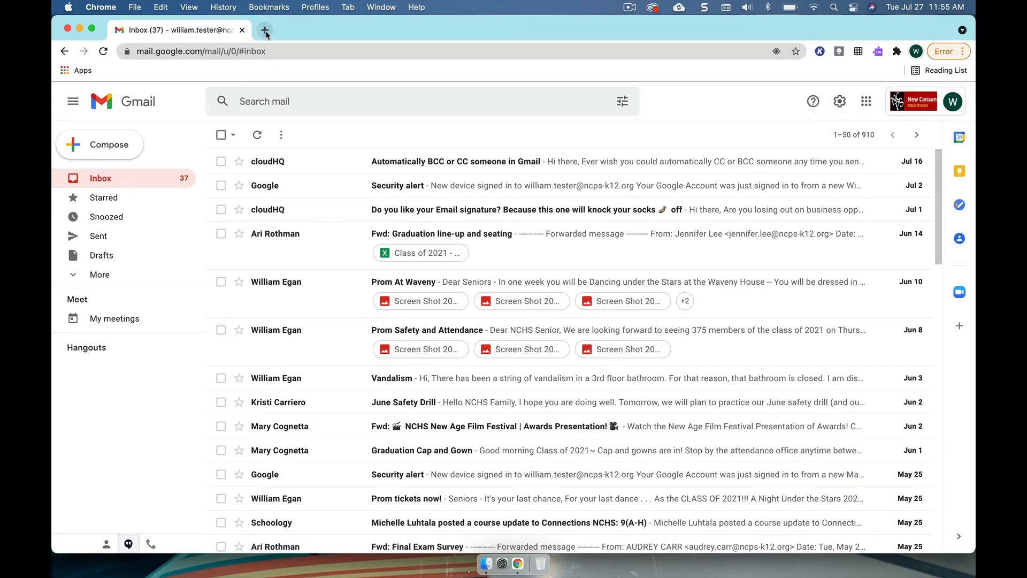
click(266, 30)
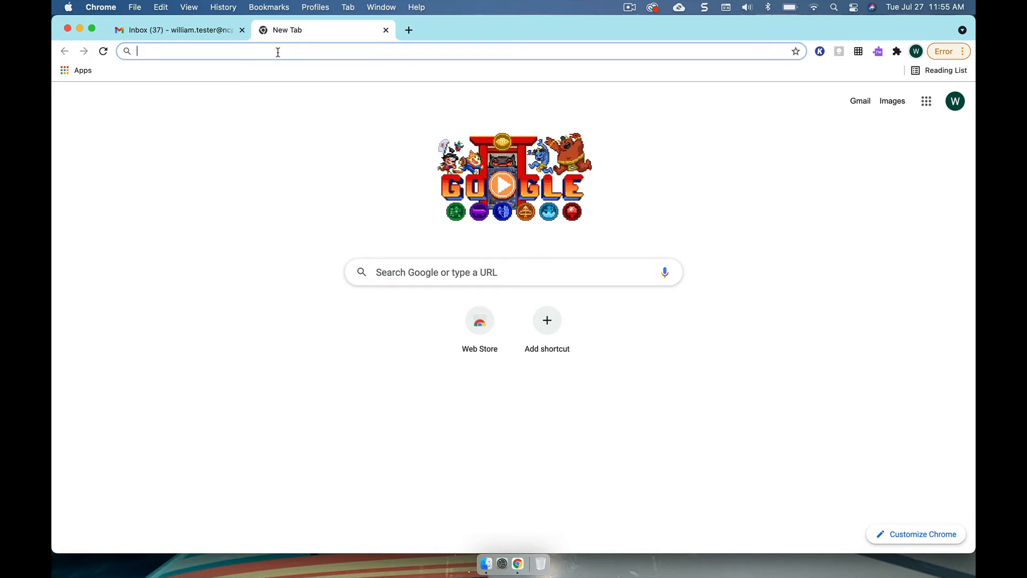
Search 'new canaan high school' and load the NCHS Home page in the second tab
text(new)
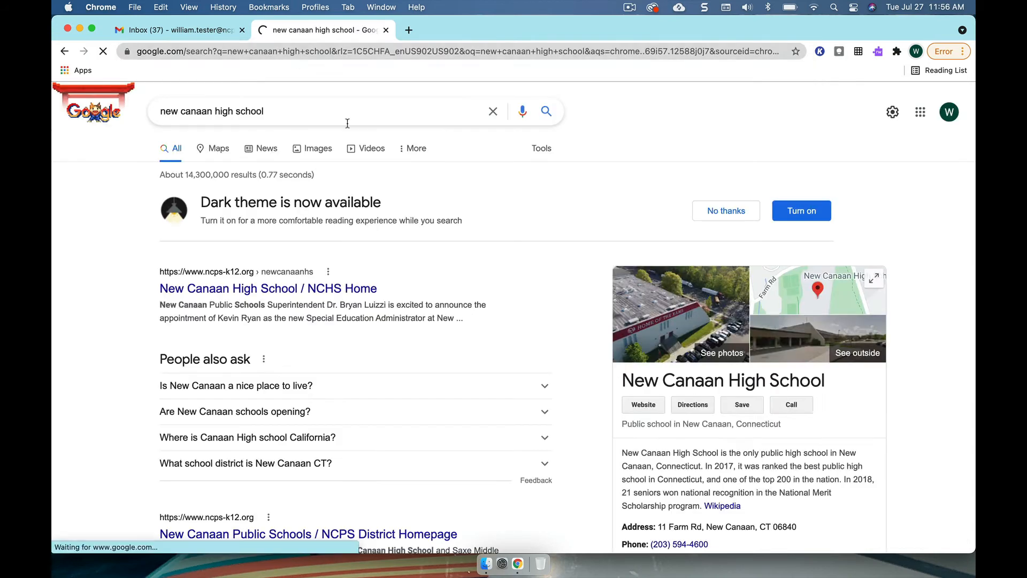
click(268, 289)
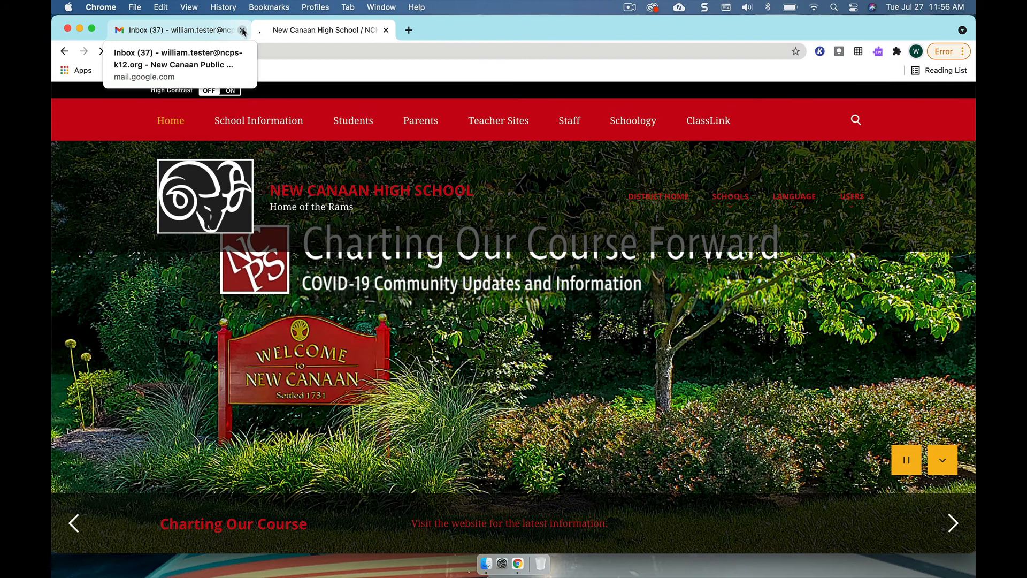
click(327, 30)
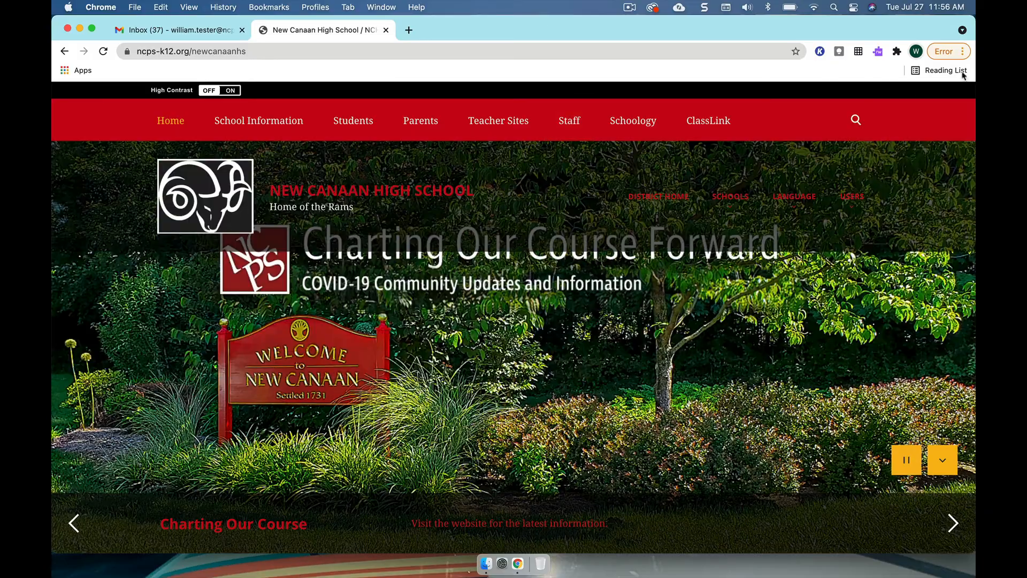
click(963, 51)
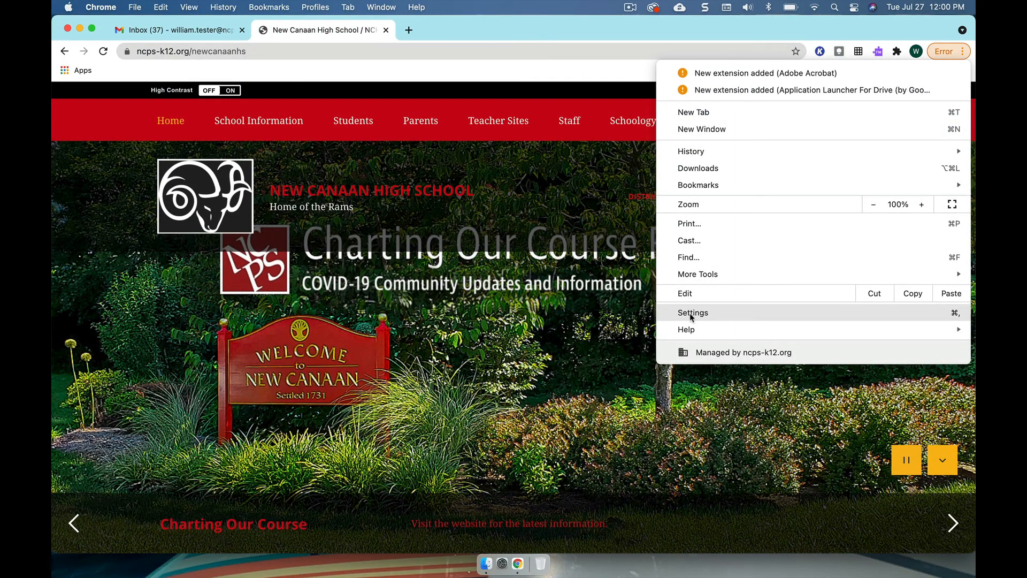
Set On startup to open specific pages using the current tabs (Gmail inbox and NCHS Home)
click(694, 312)
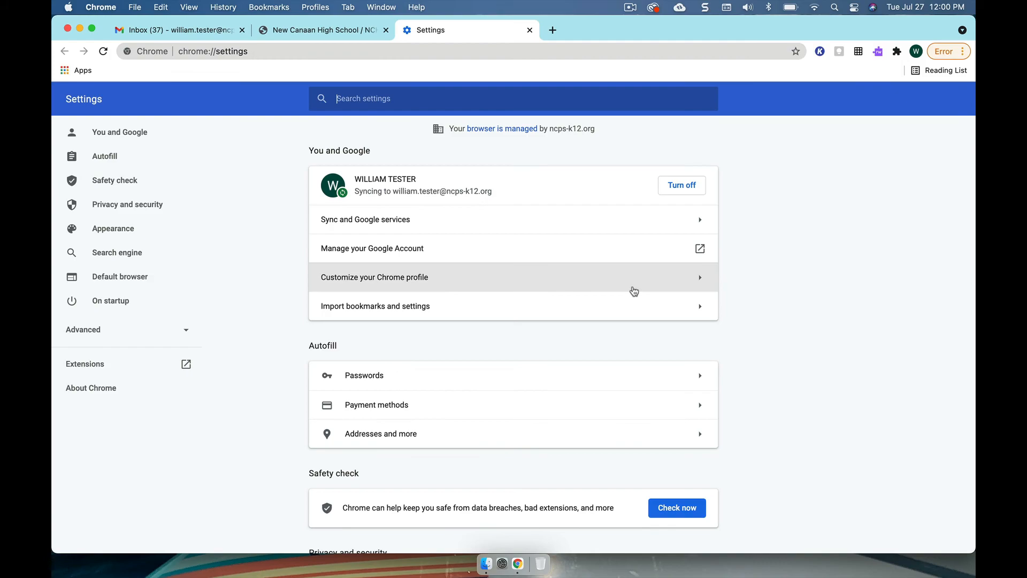
click(110, 301)
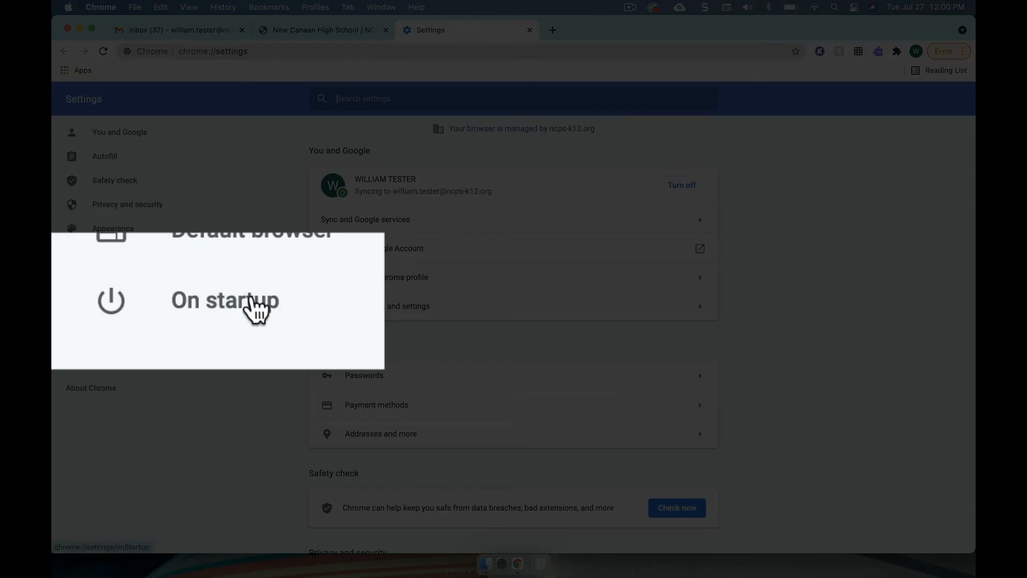
click(225, 300)
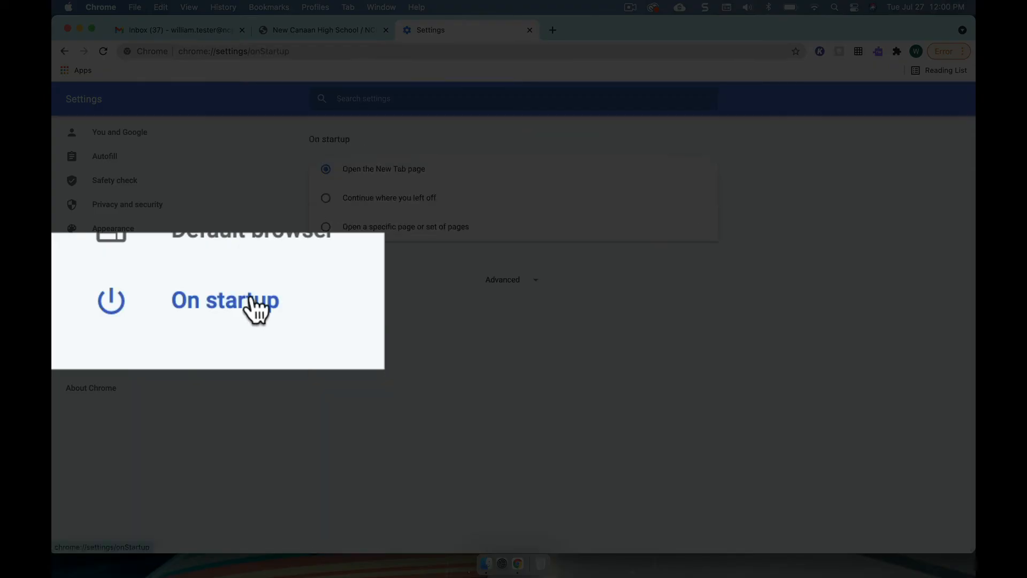
click(325, 227)
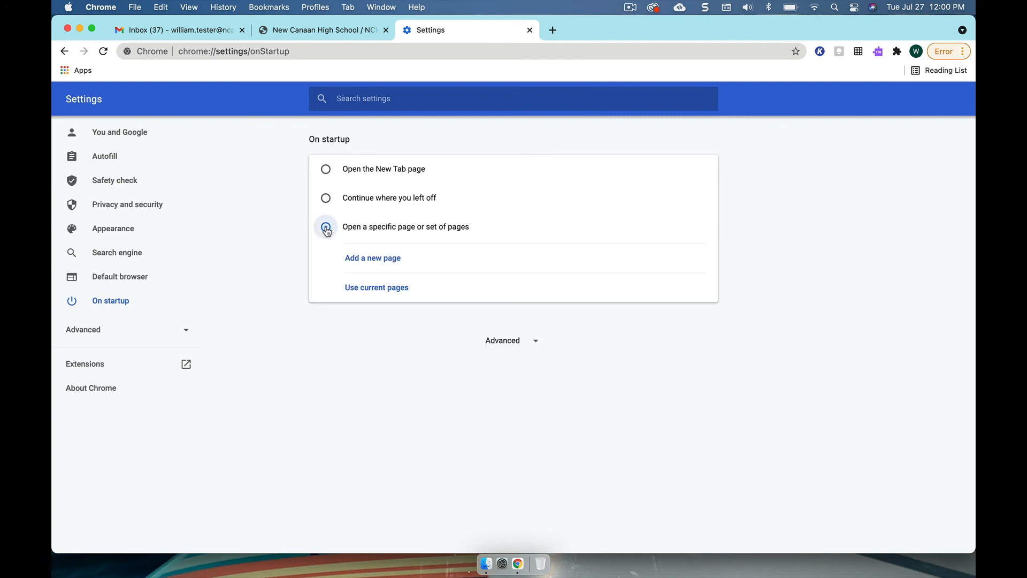
click(326, 227)
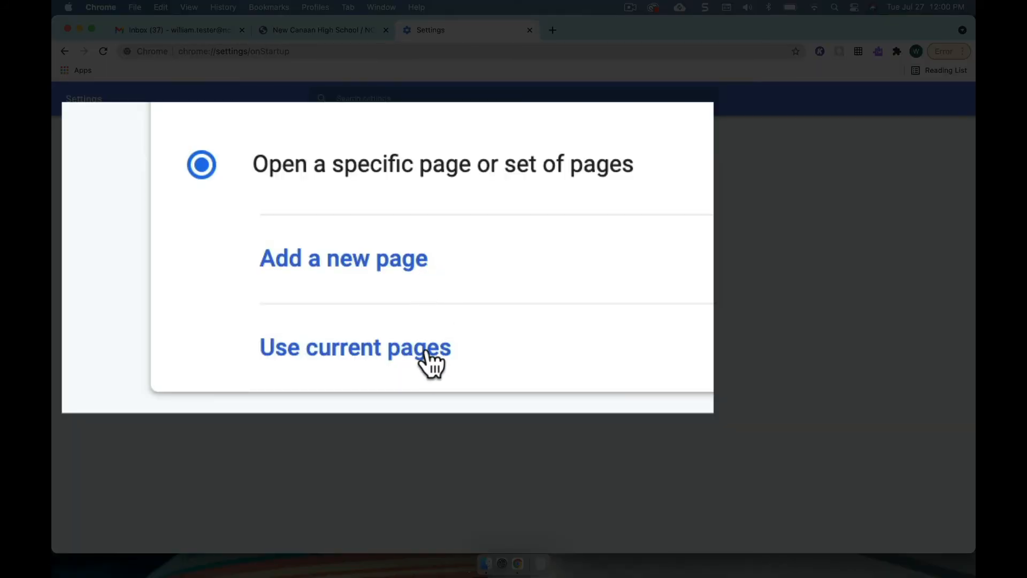
click(354, 347)
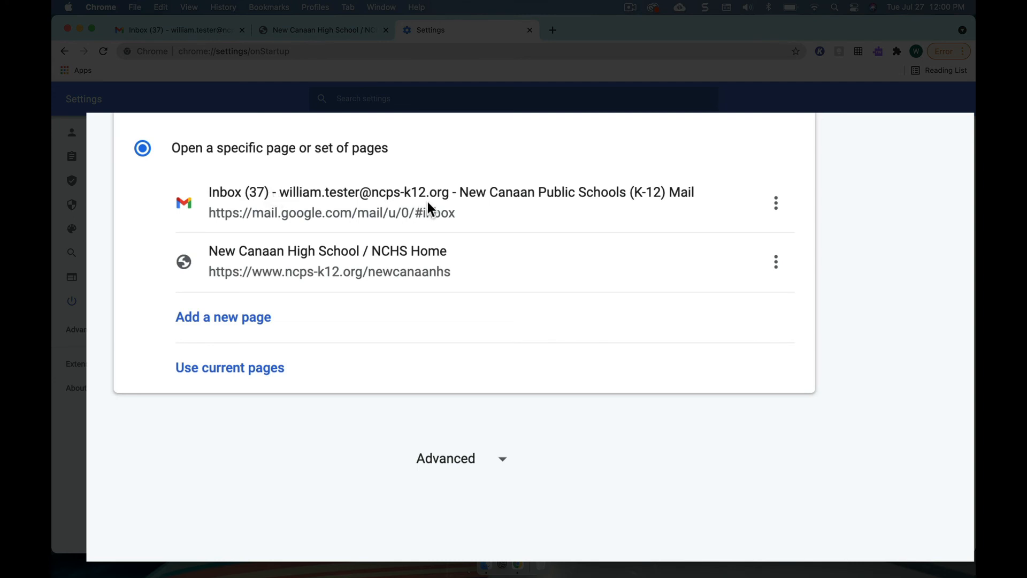
mouse_move(366, 277)
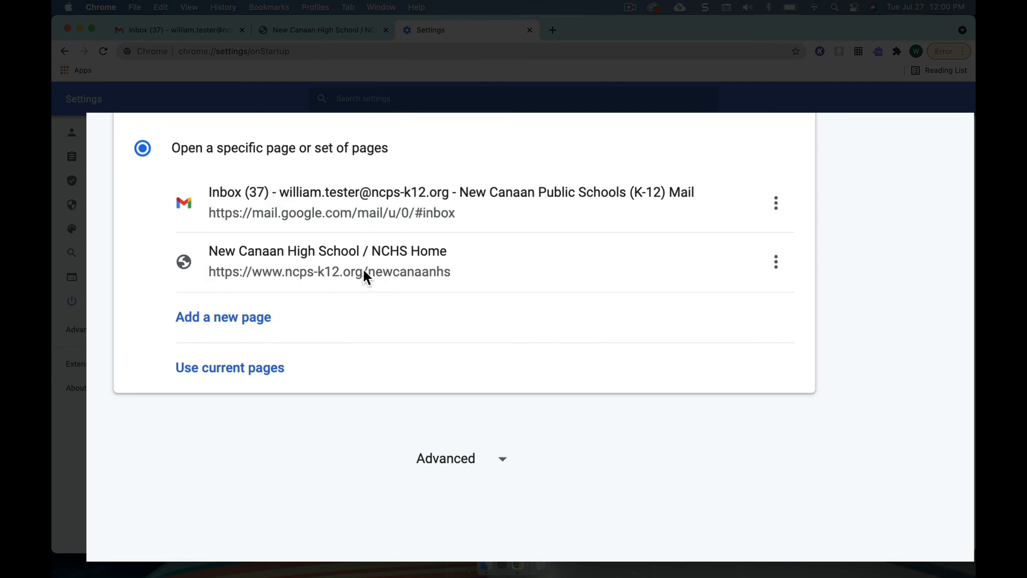
mouse_move(377, 273)
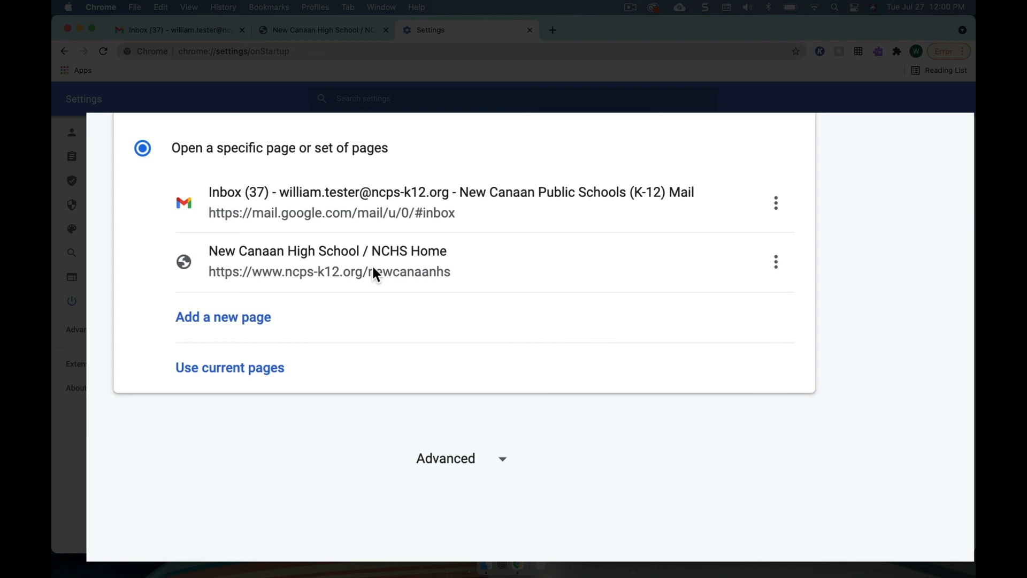